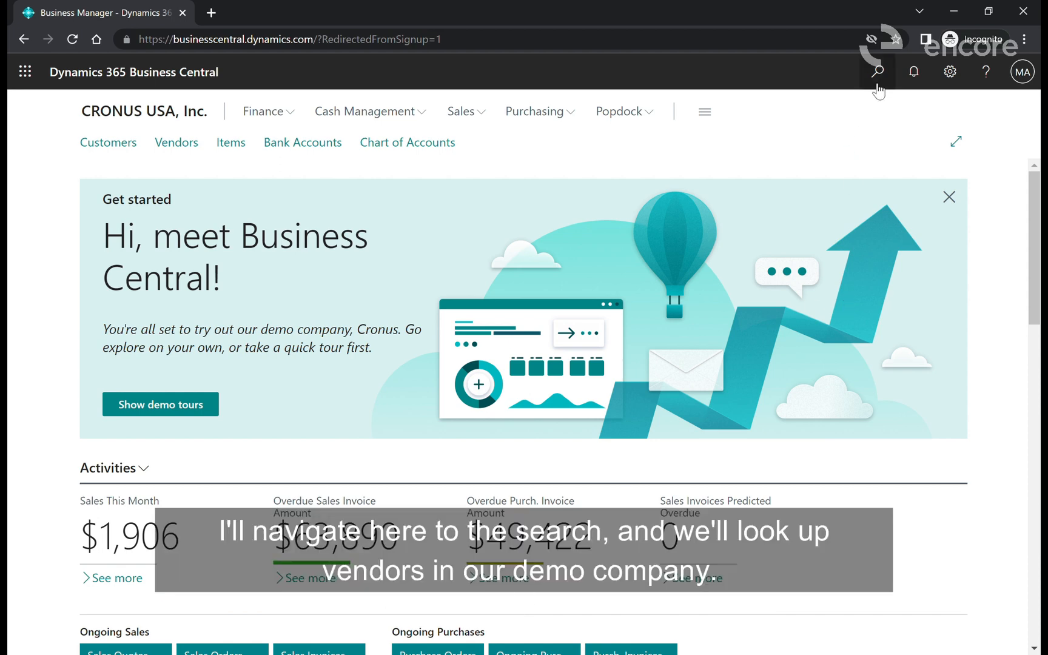
# Search Tell Me for 'vendor' to list vendor pages, tasks and reports
pyautogui.click(878, 72)
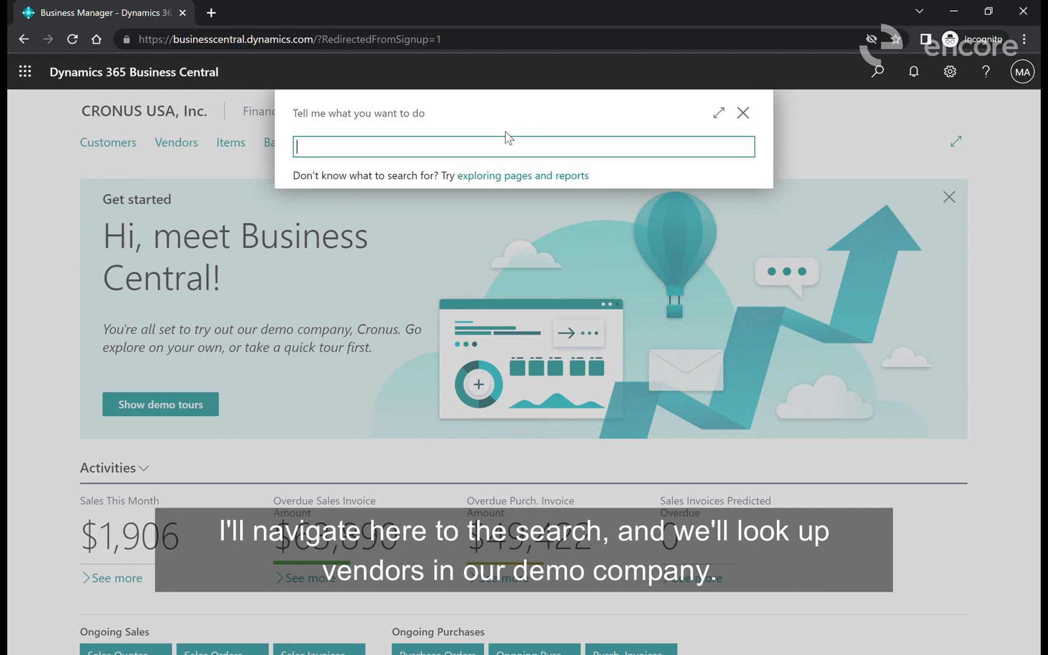
pyautogui.write('vendor')
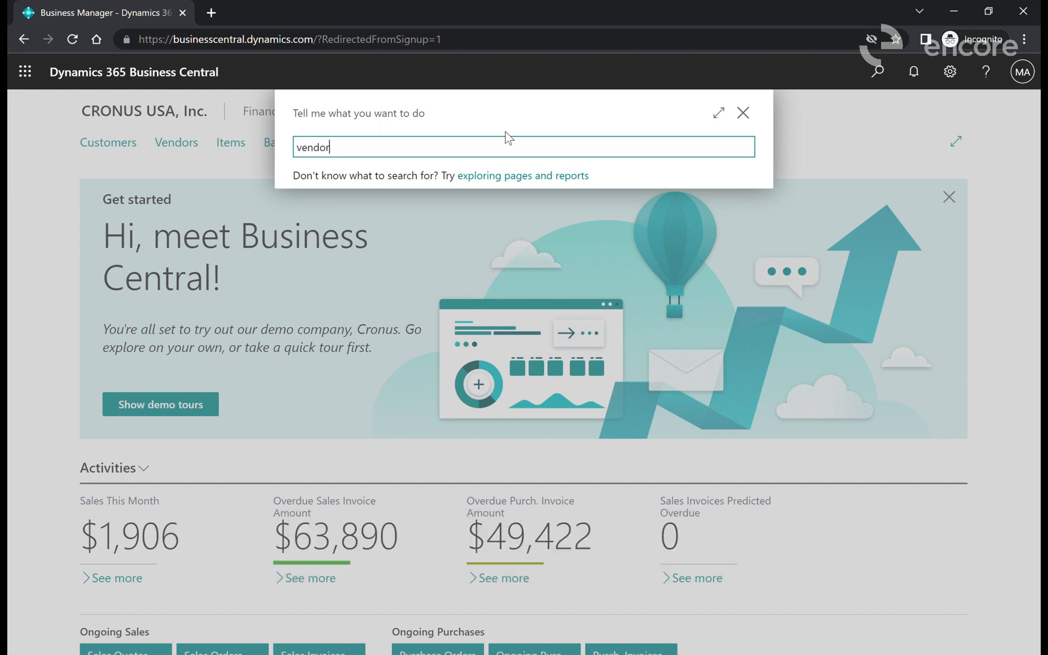
pyautogui.write('vendor')
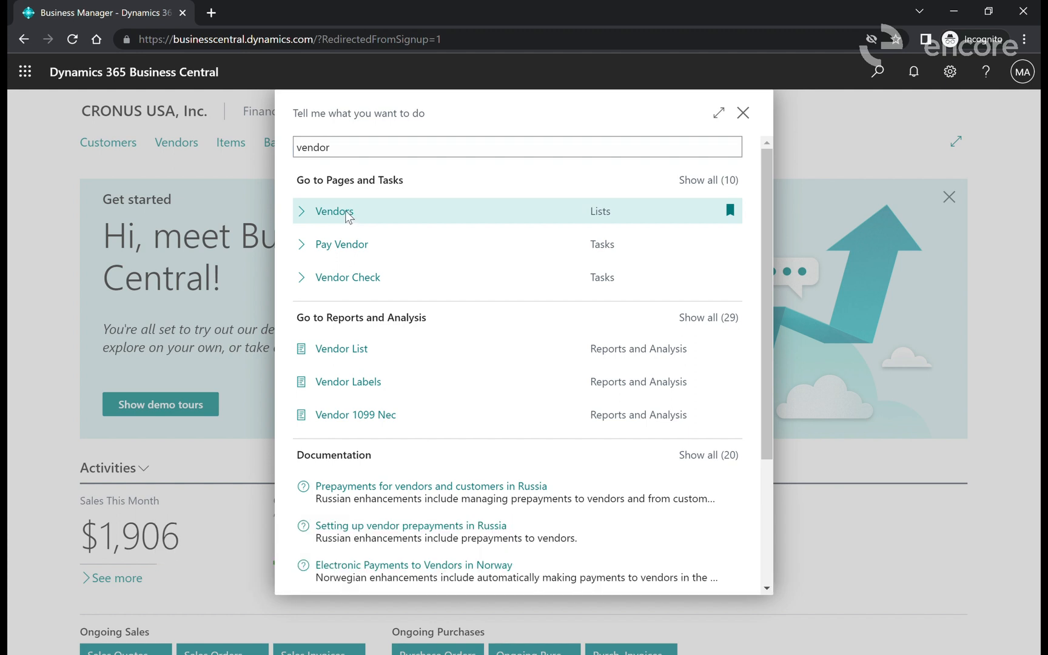
# Go to the Vendors list from the search results
pyautogui.click(334, 211)
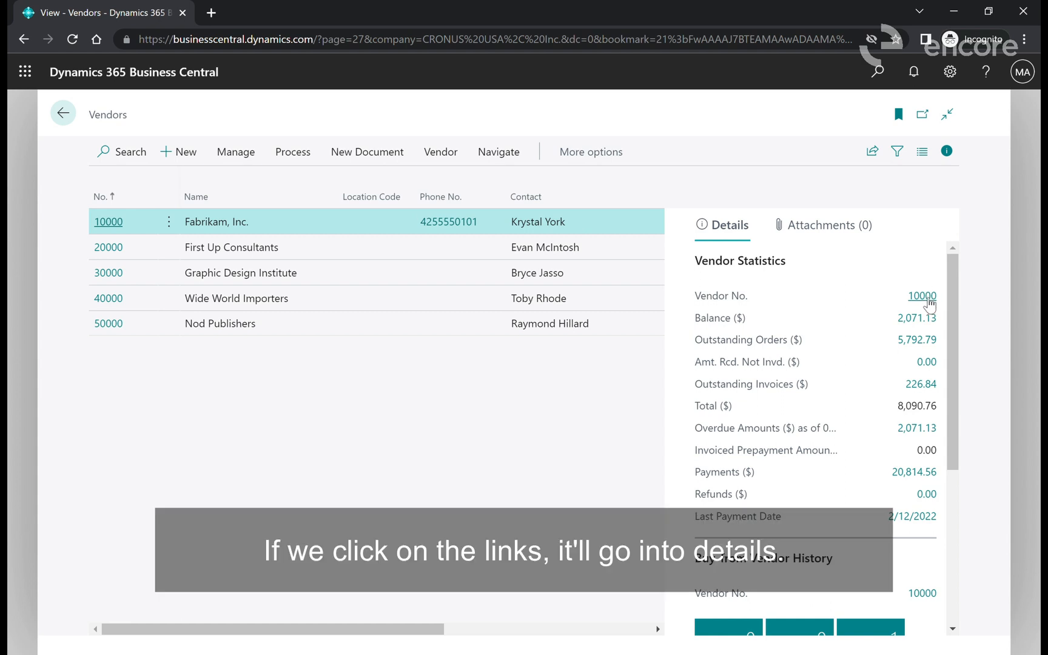
pyautogui.moveTo(922, 318)
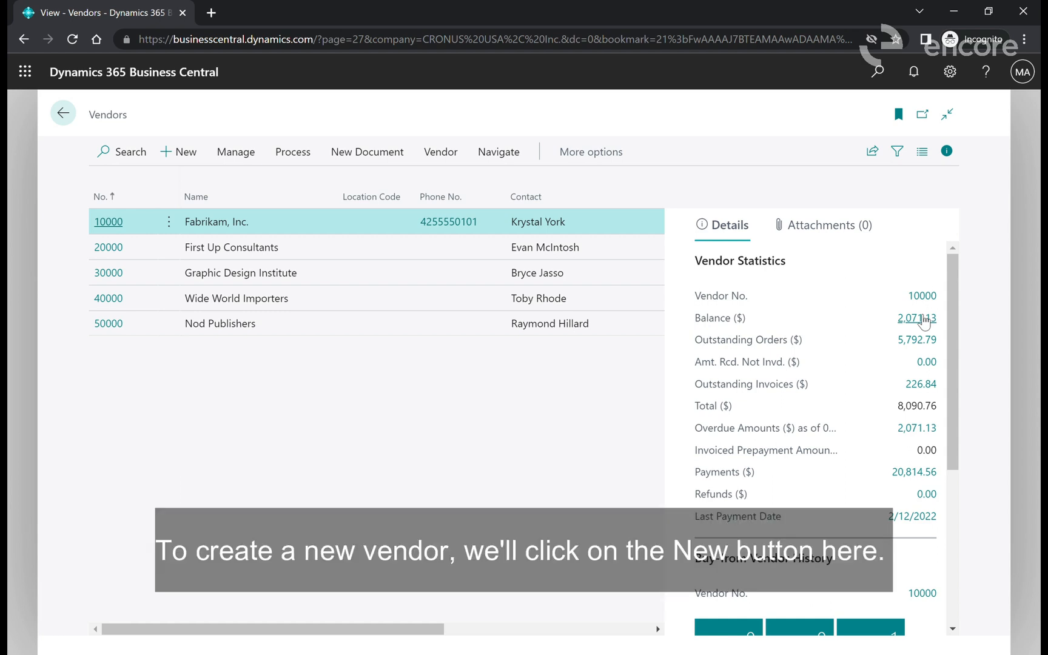
pyautogui.moveTo(186, 152)
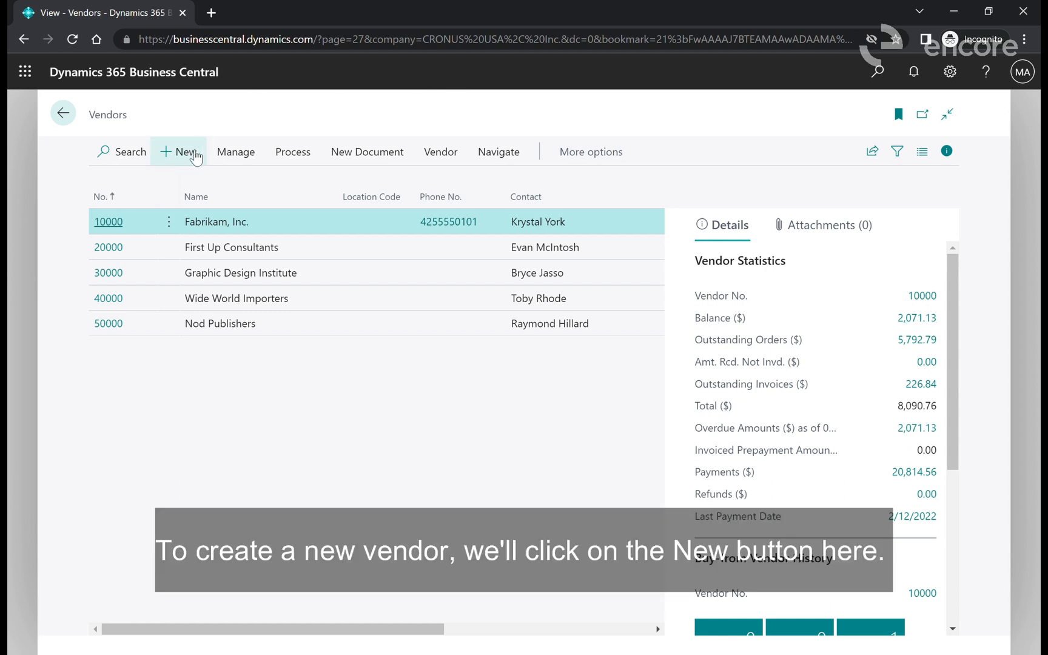
pyautogui.click(179, 151)
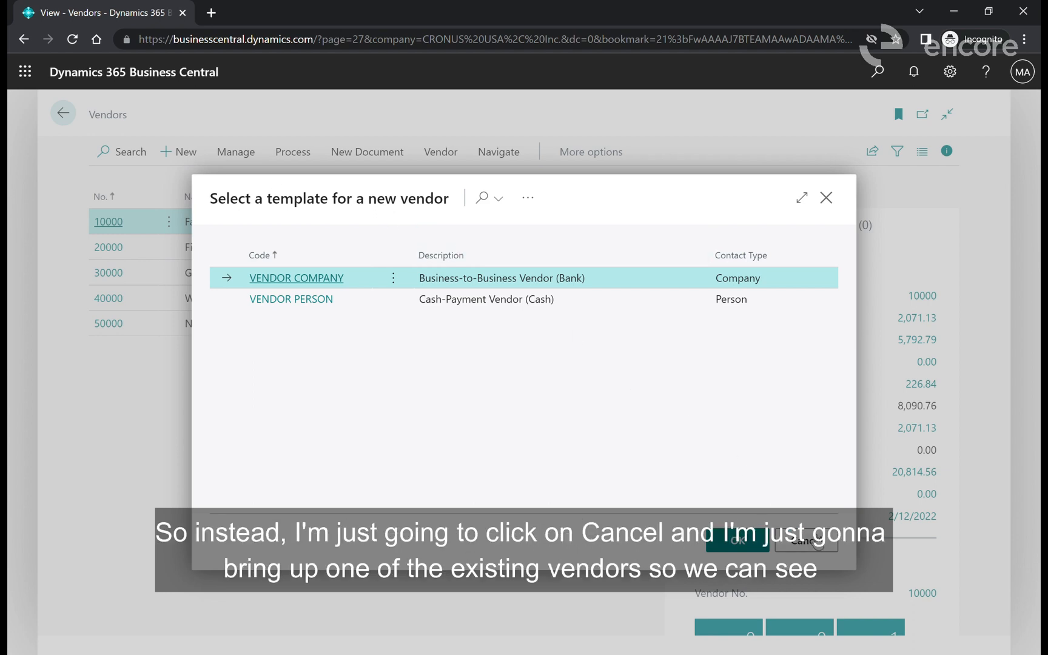
pyautogui.click(805, 541)
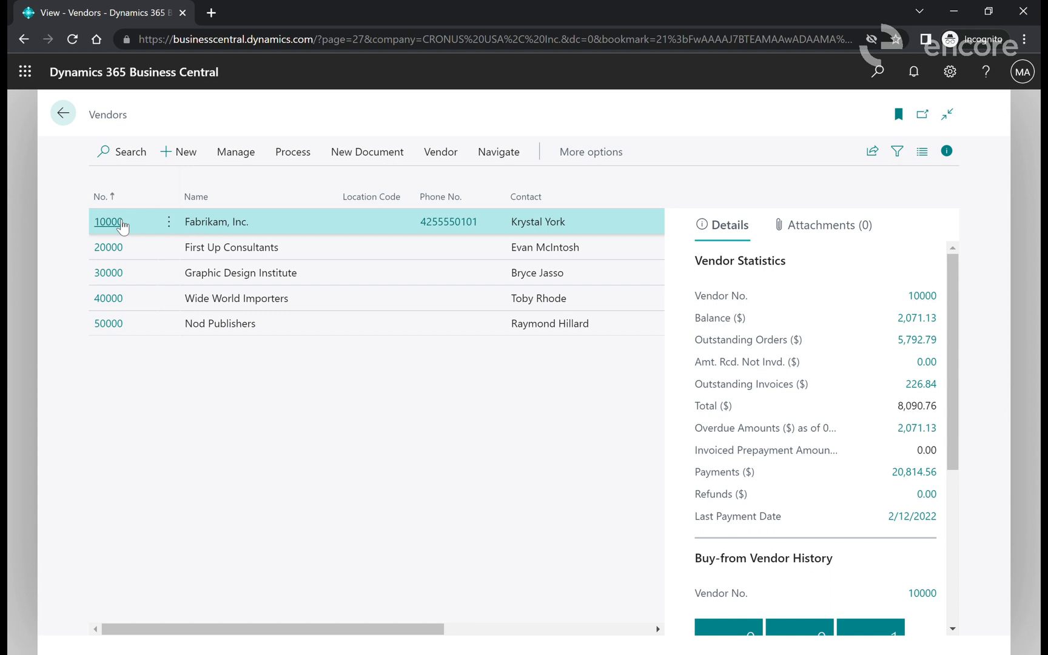
# View vendor 10000 Fabrikam, Inc.'s card and review its General details, balance 2,071.13
pyautogui.click(108, 220)
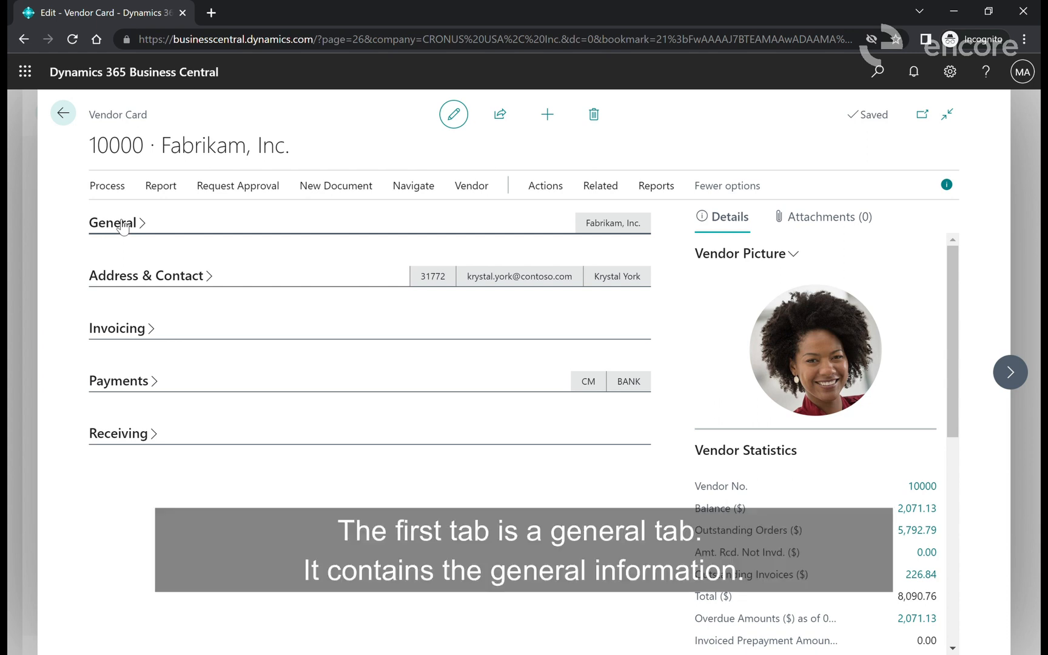
pyautogui.click(113, 222)
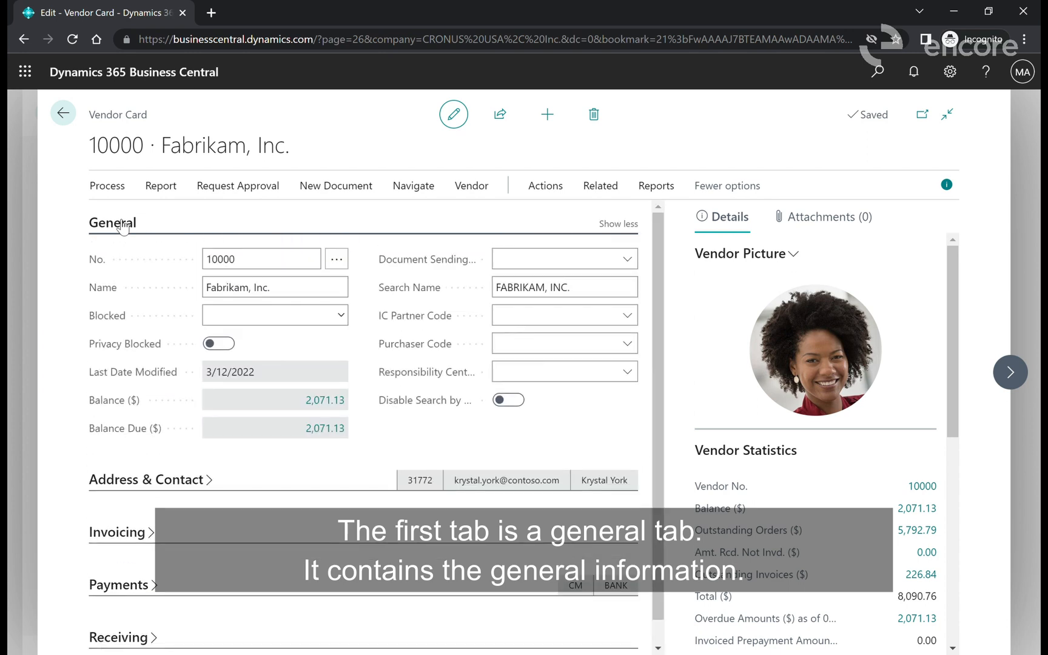
pyautogui.click(260, 259)
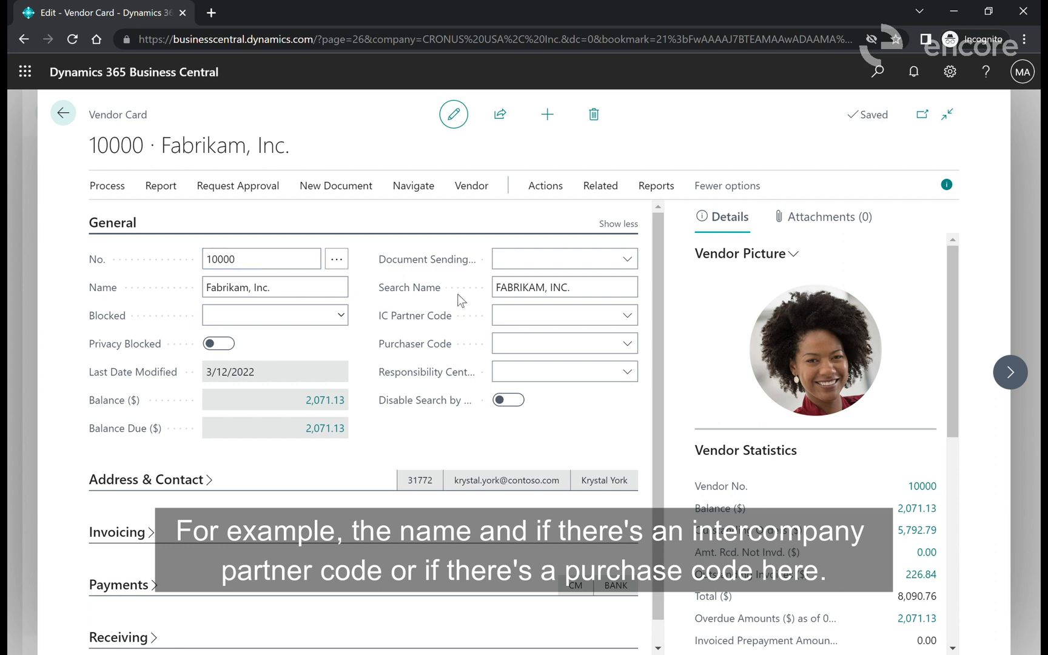
pyautogui.moveTo(460, 352)
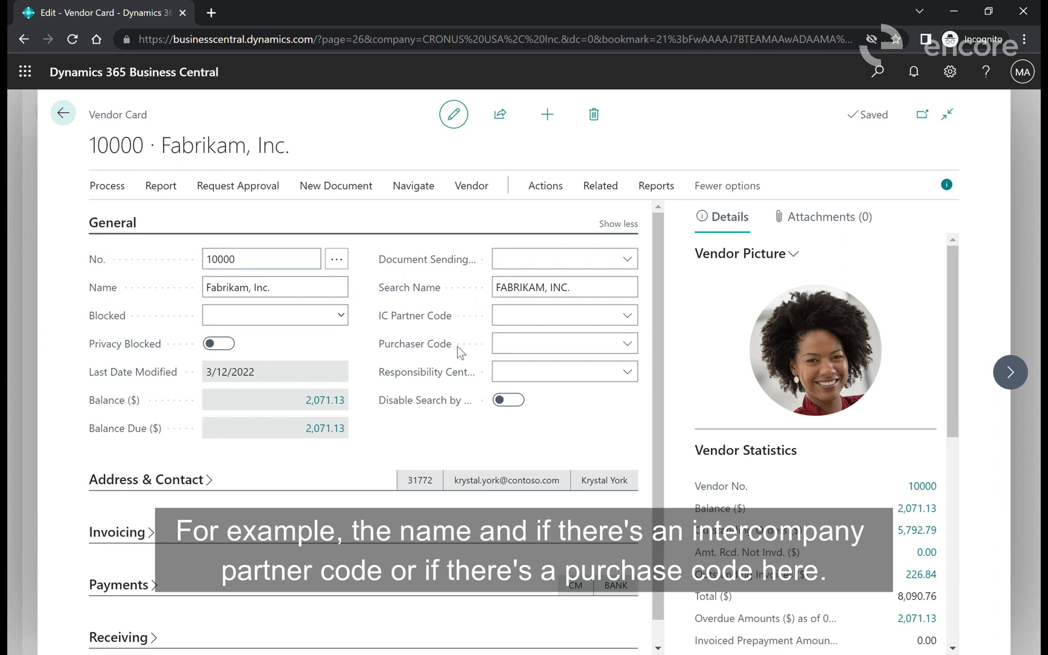
pyautogui.moveTo(428, 371)
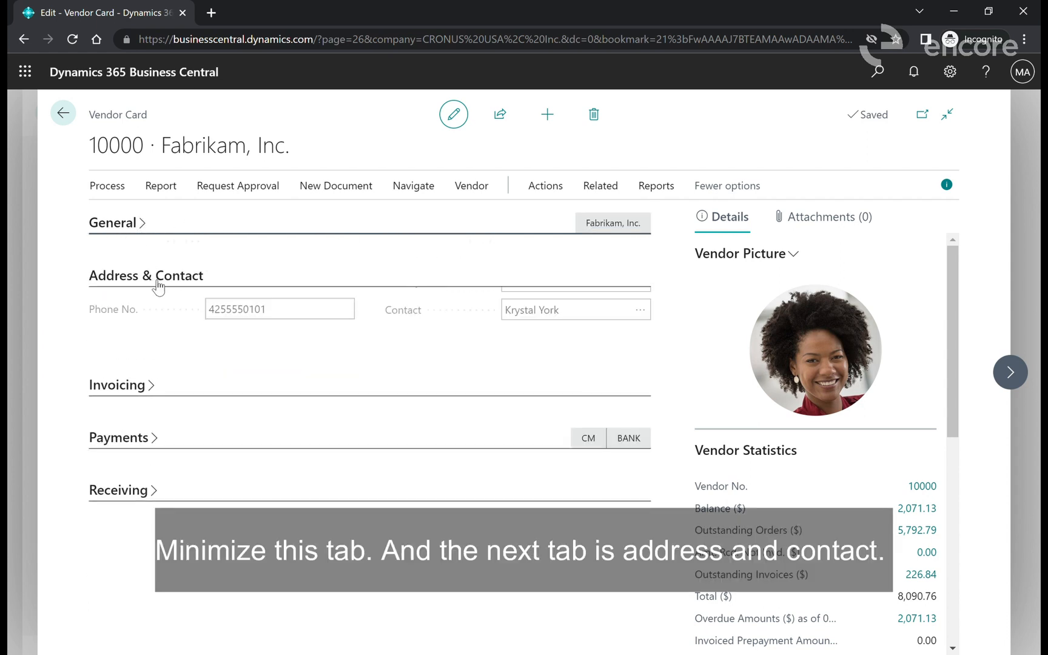
# Review the Address & Contact details (GA, ZIP 31772, phone) and fold the section away
pyautogui.click(146, 274)
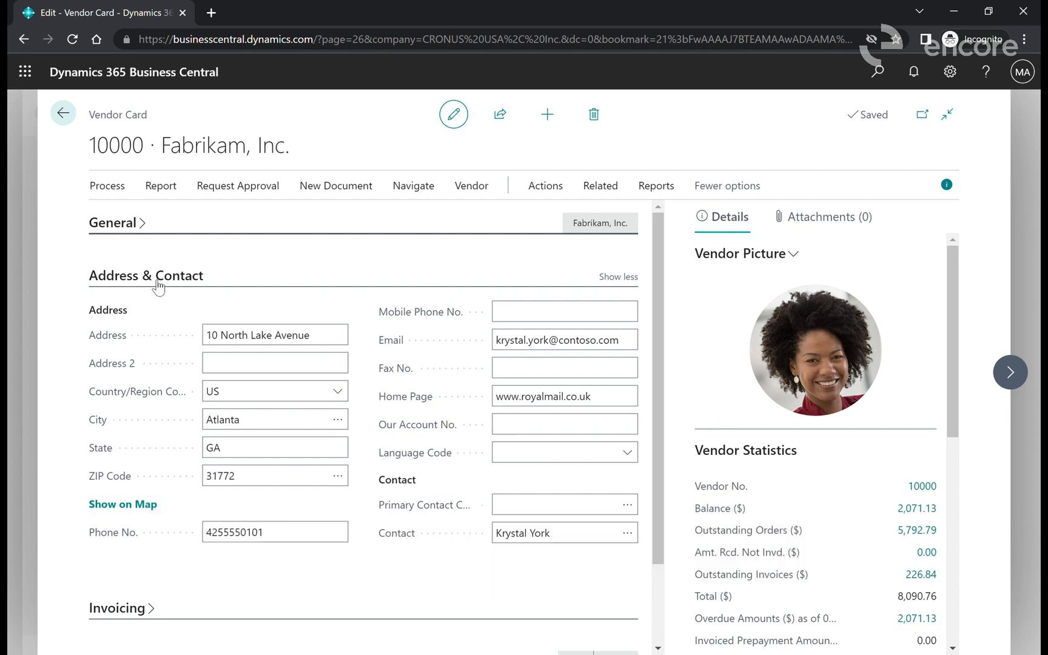
pyautogui.click(274, 363)
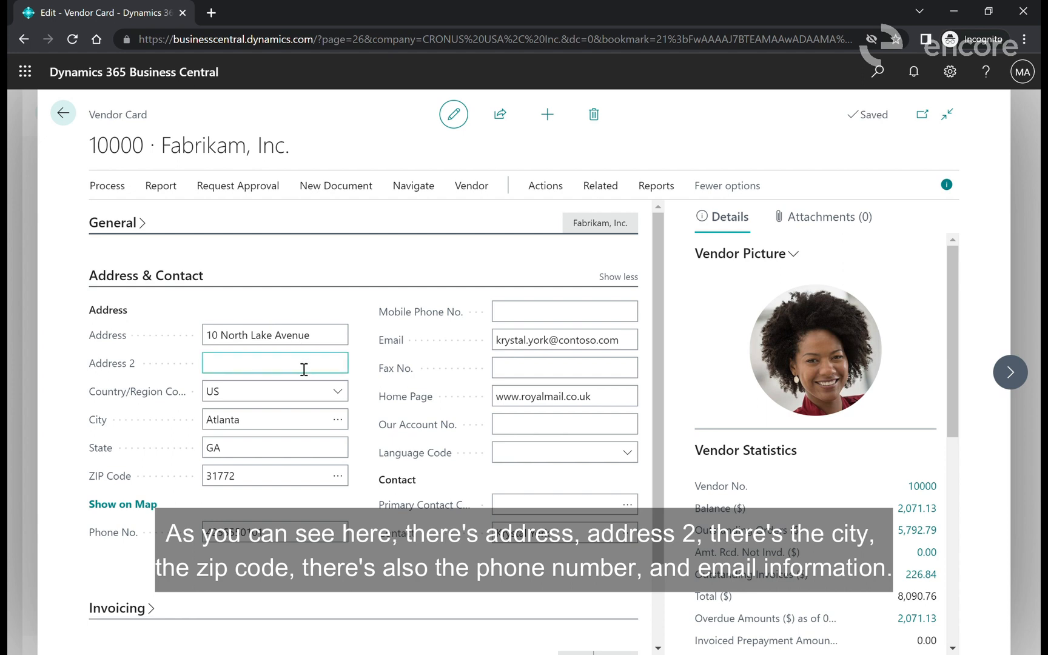
pyautogui.click(275, 419)
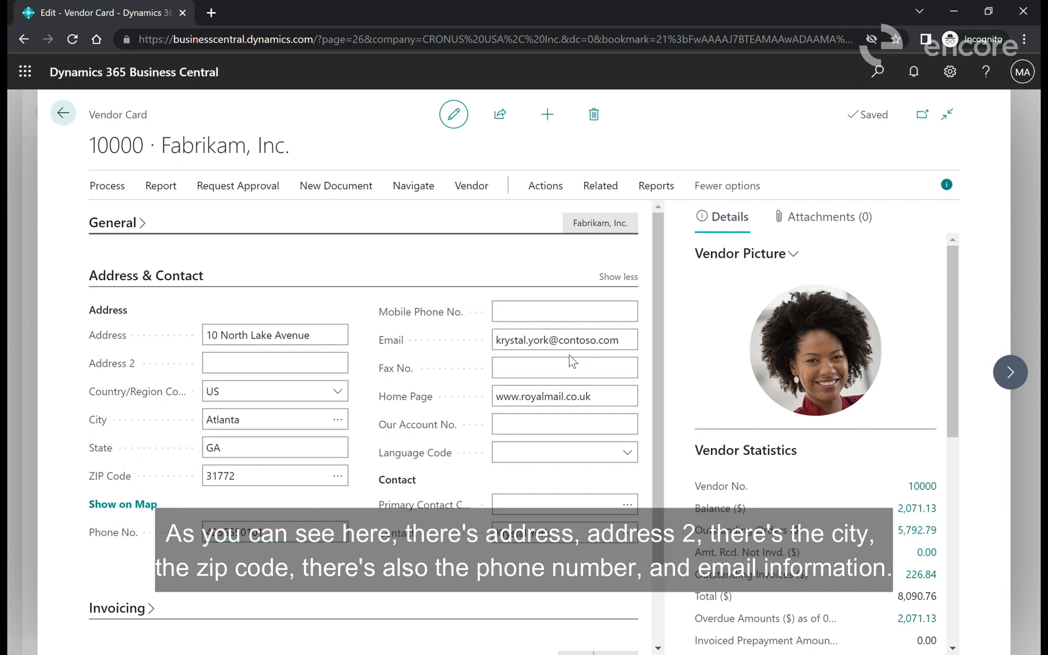
pyautogui.click(565, 340)
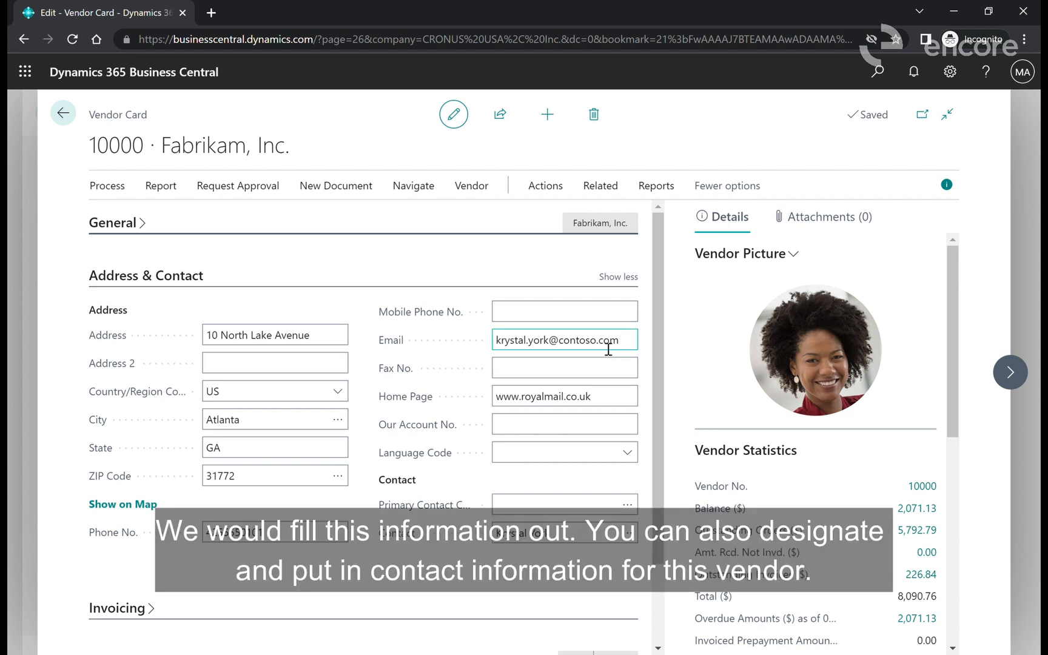
pyautogui.click(565, 423)
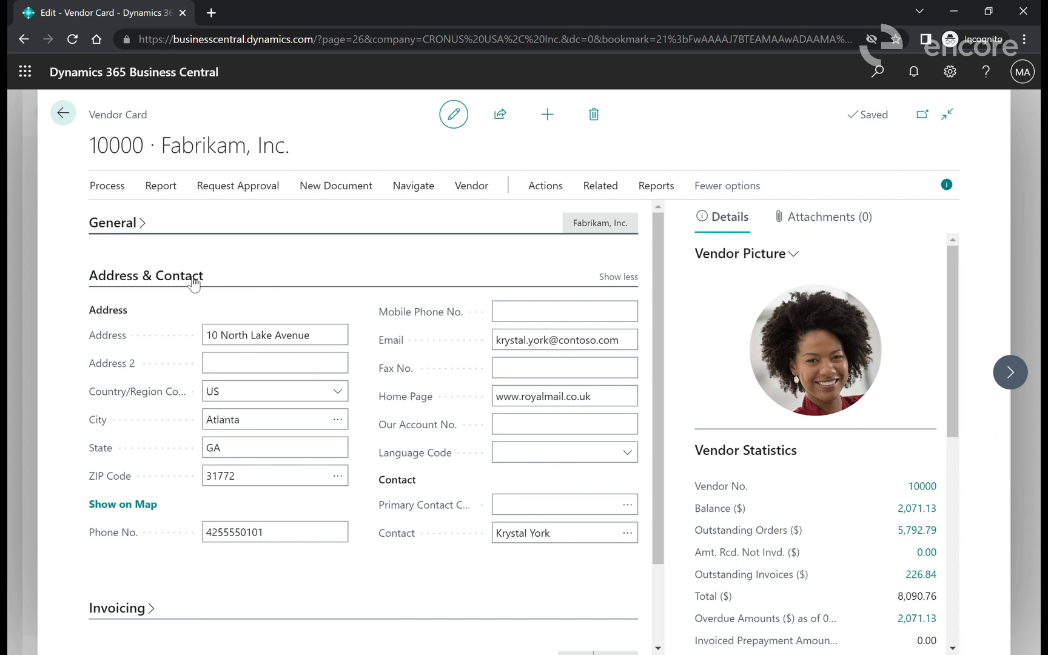
pyautogui.click(147, 275)
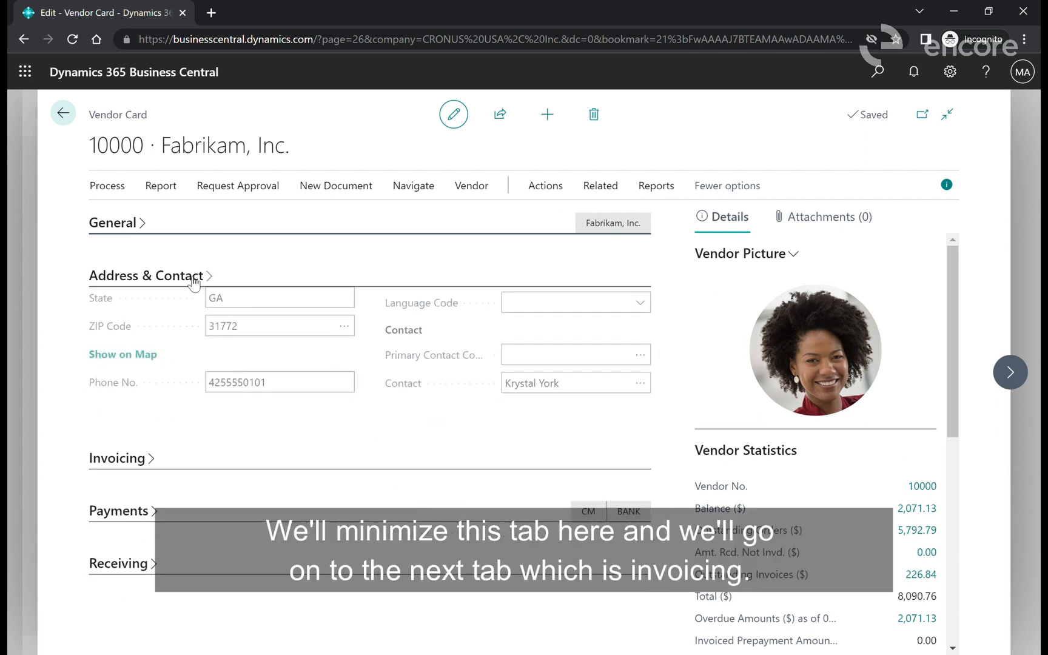
pyautogui.click(147, 276)
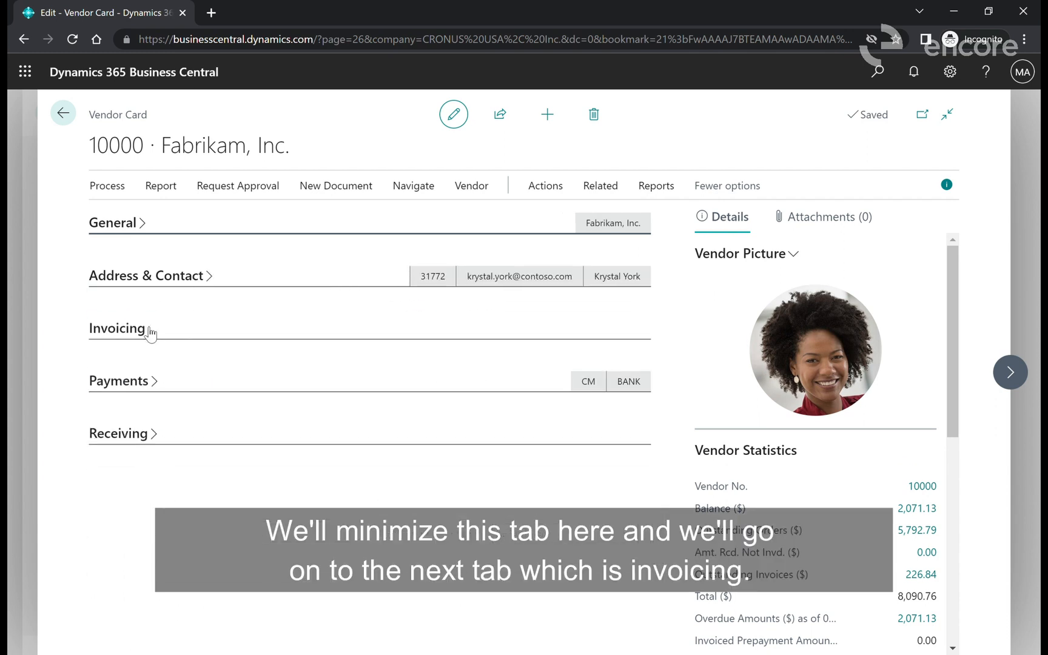
pyautogui.click(116, 328)
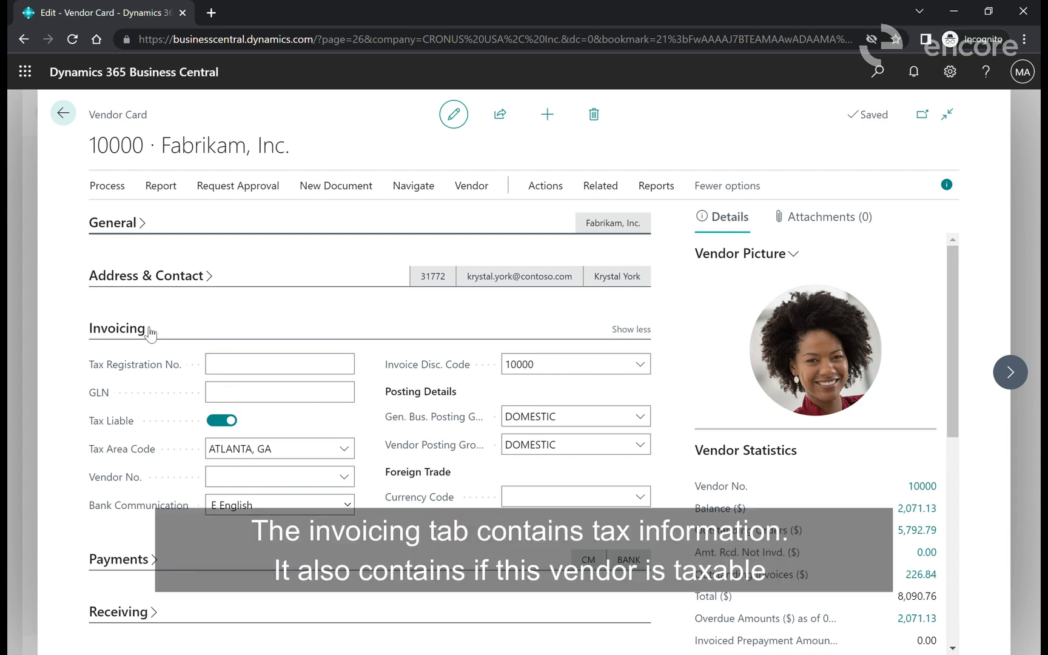
pyautogui.moveTo(167, 356)
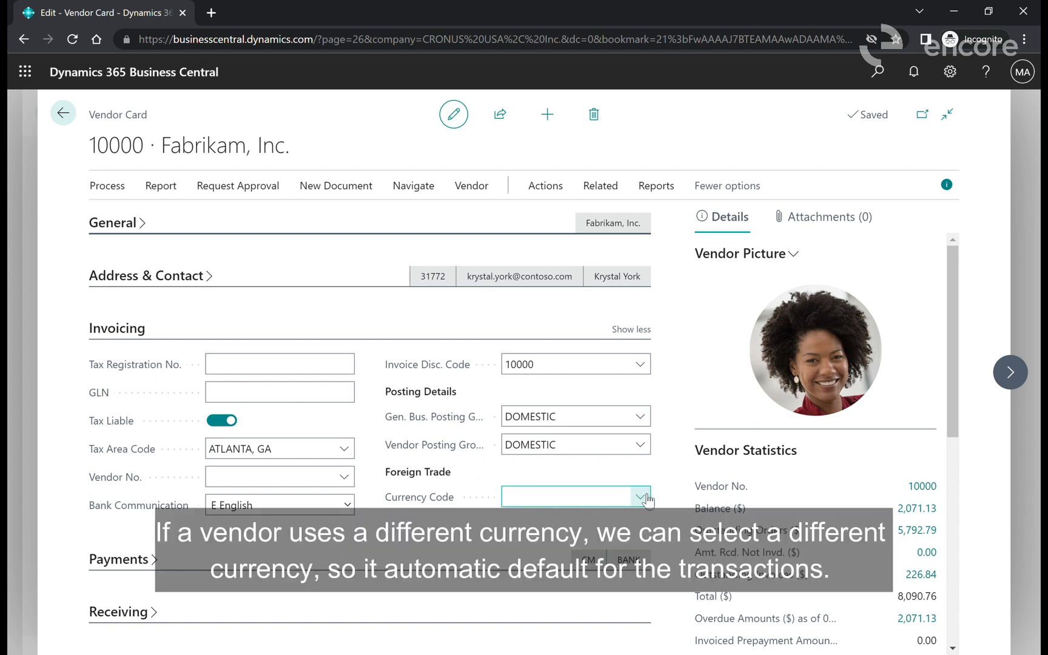
pyautogui.click(644, 496)
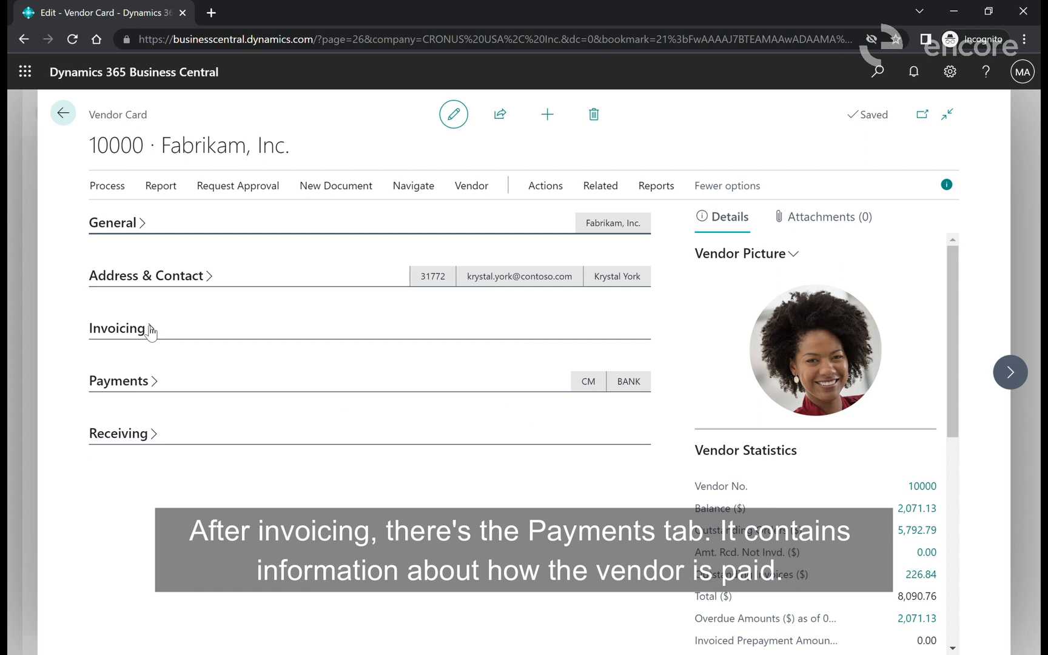
pyautogui.click(119, 381)
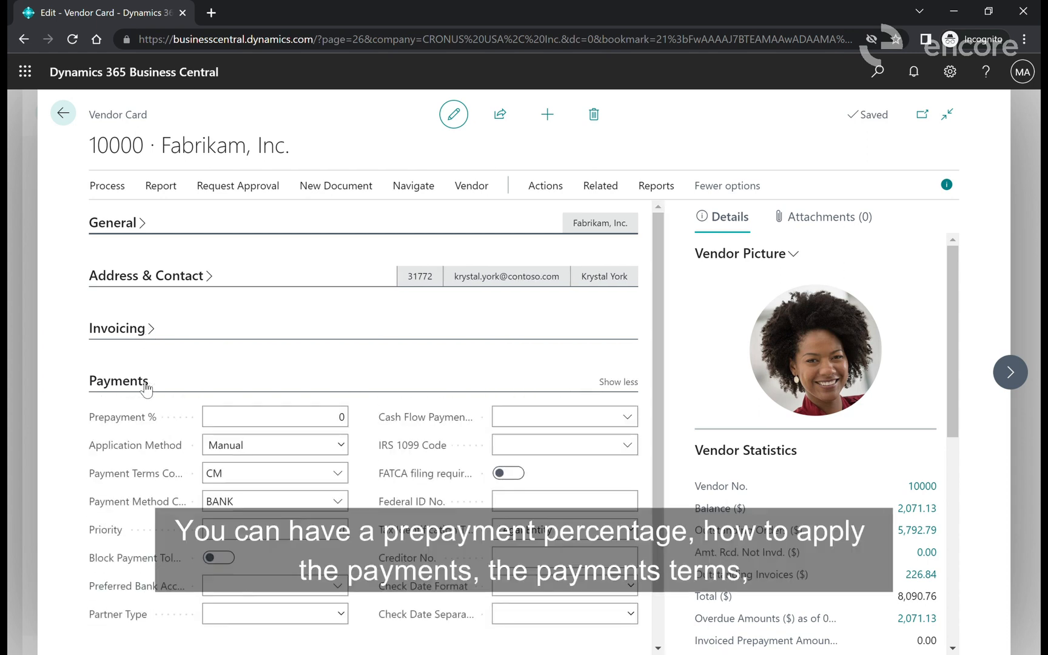
pyautogui.click(274, 416)
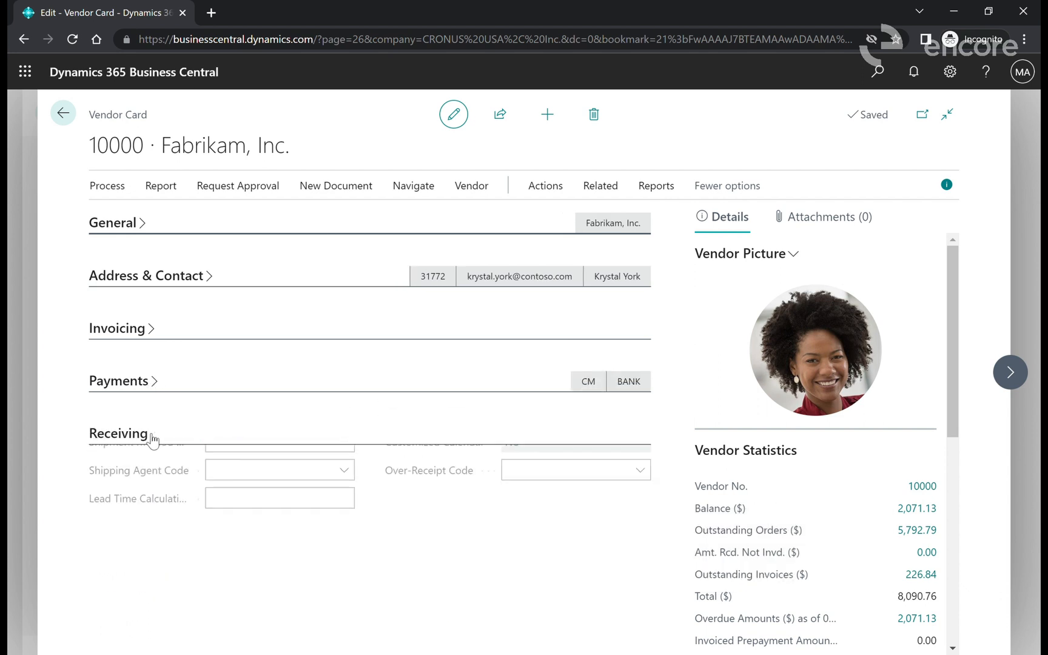
pyautogui.click(119, 434)
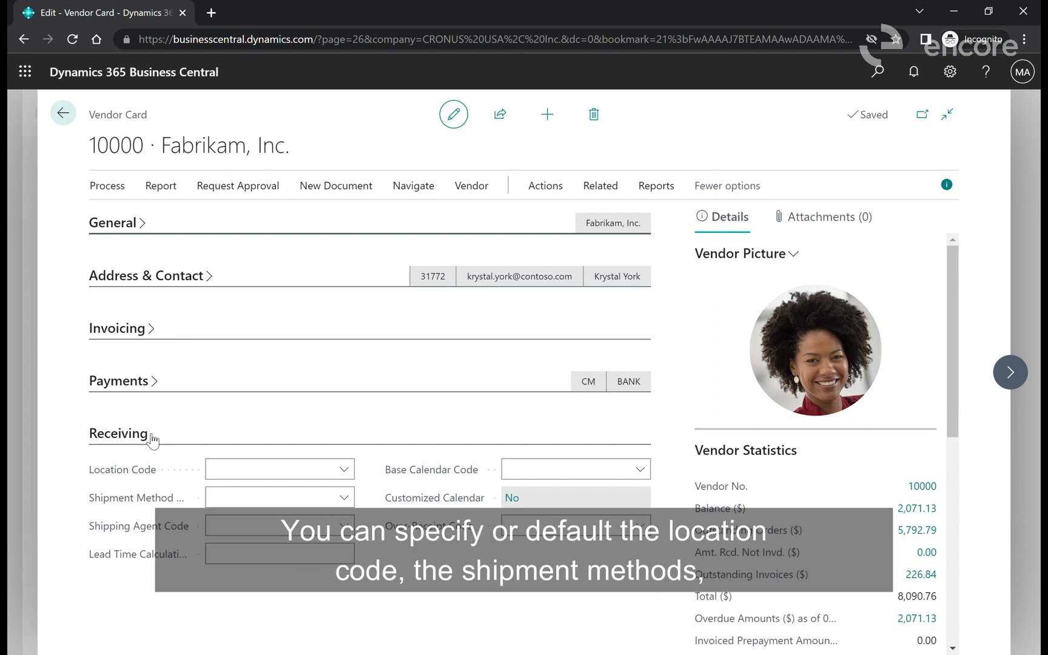
pyautogui.moveTo(267, 461)
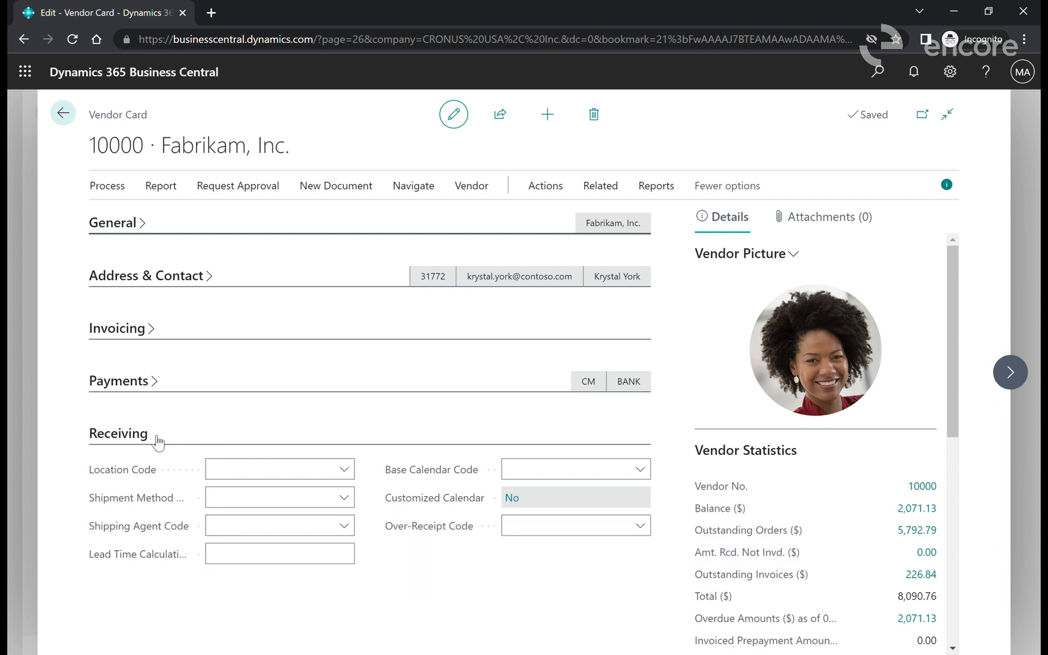
pyautogui.click(119, 433)
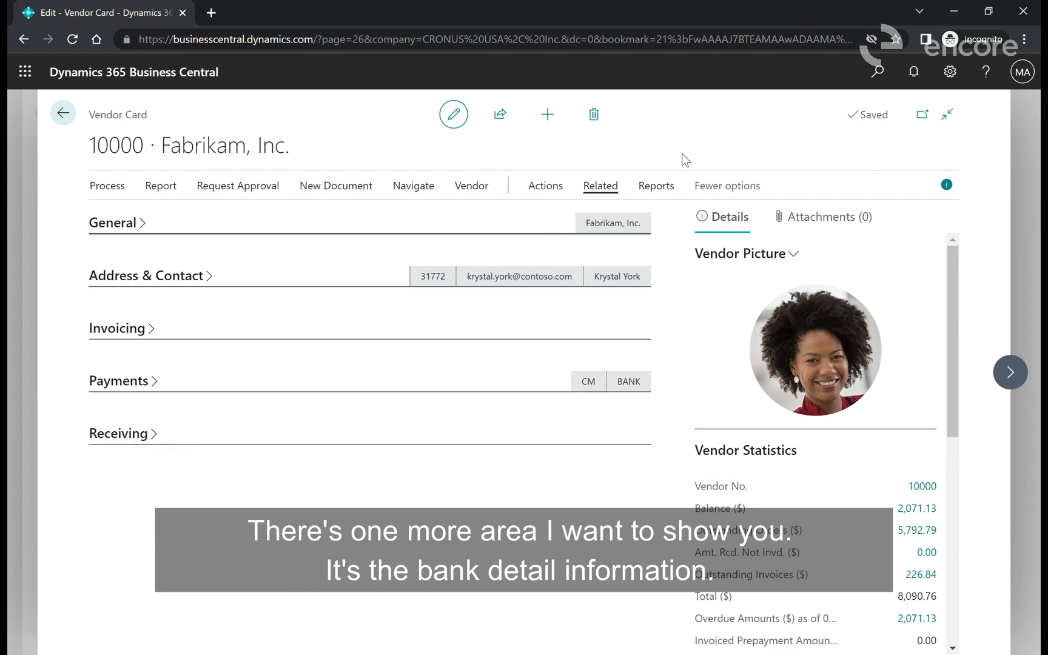
# Reach the vendor's bank accounts via Related, showing the single ECA Bank account
pyautogui.click(599, 185)
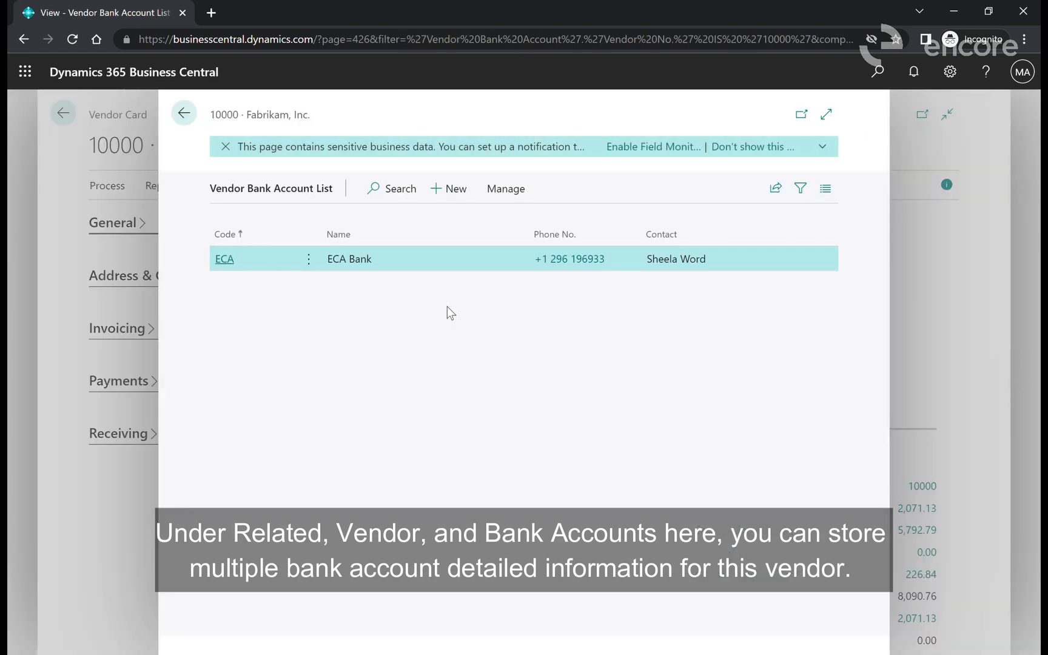
pyautogui.moveTo(330, 302)
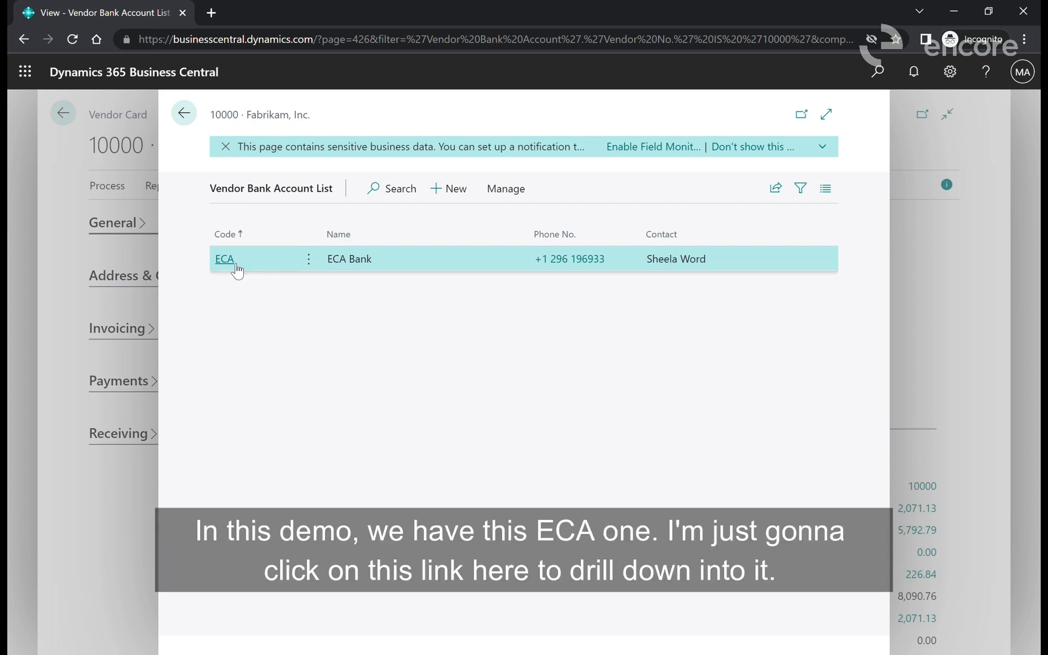
pyautogui.click(225, 259)
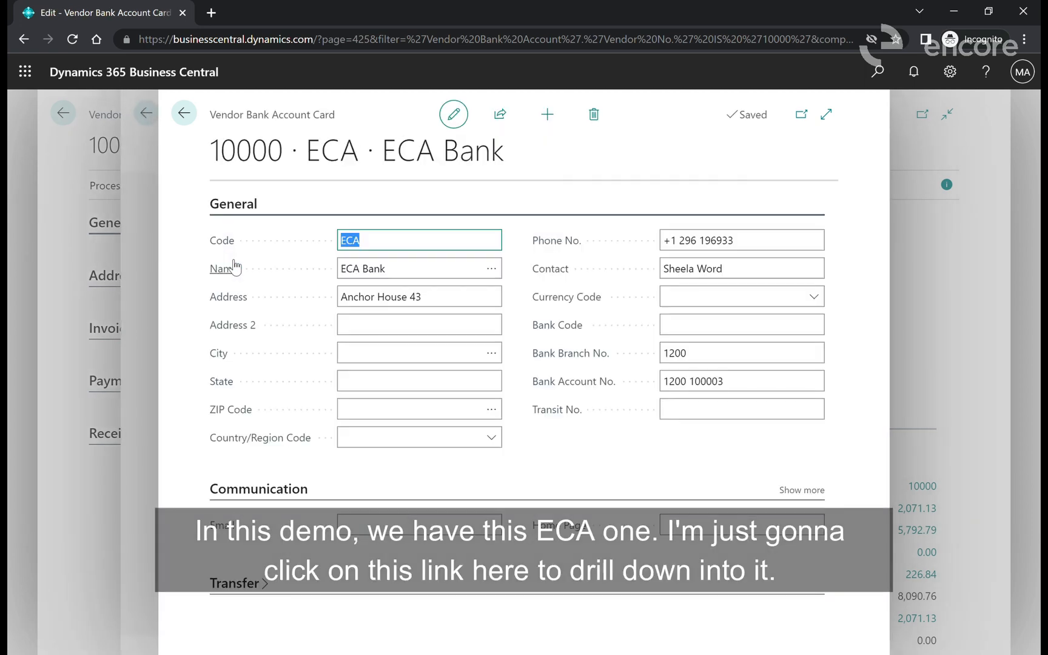
pyautogui.moveTo(615, 487)
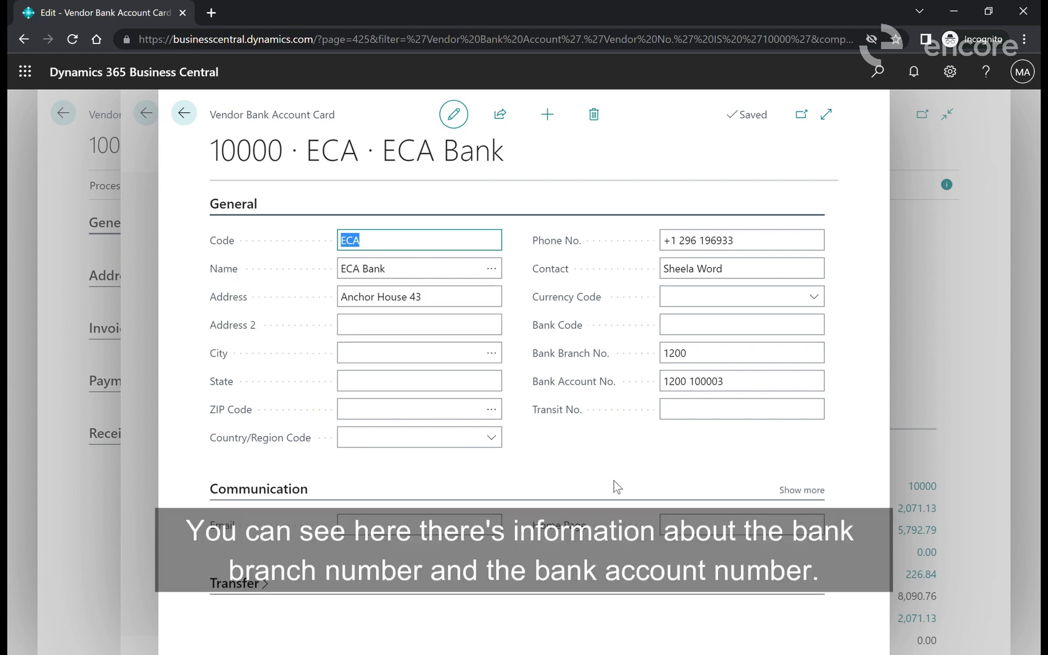
pyautogui.moveTo(539, 454)
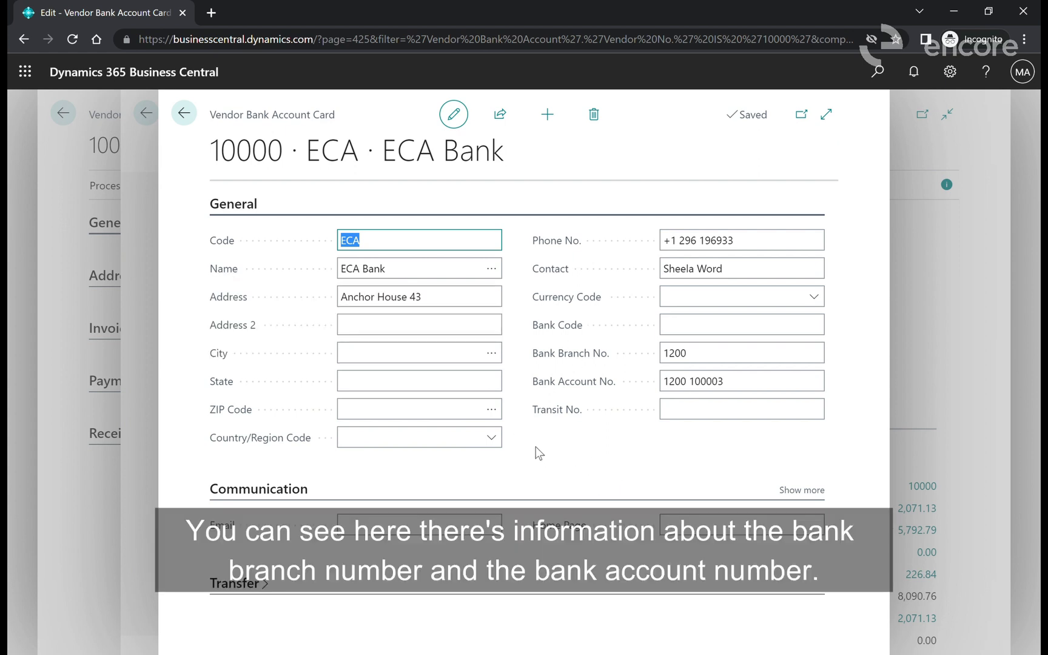
pyautogui.moveTo(568, 474)
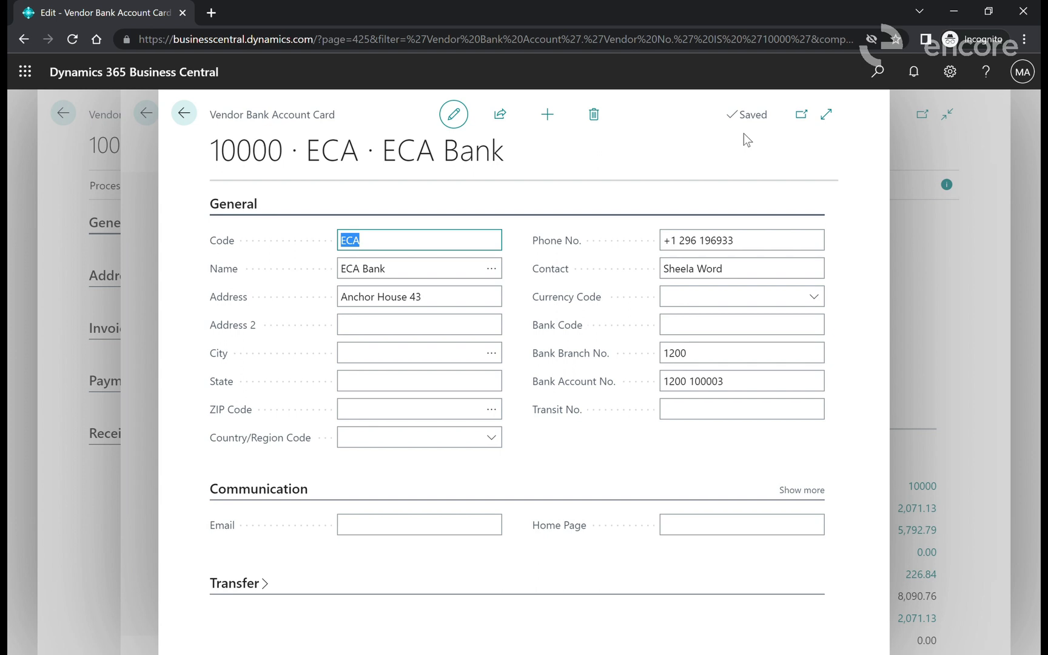
pyautogui.moveTo(540, 84)
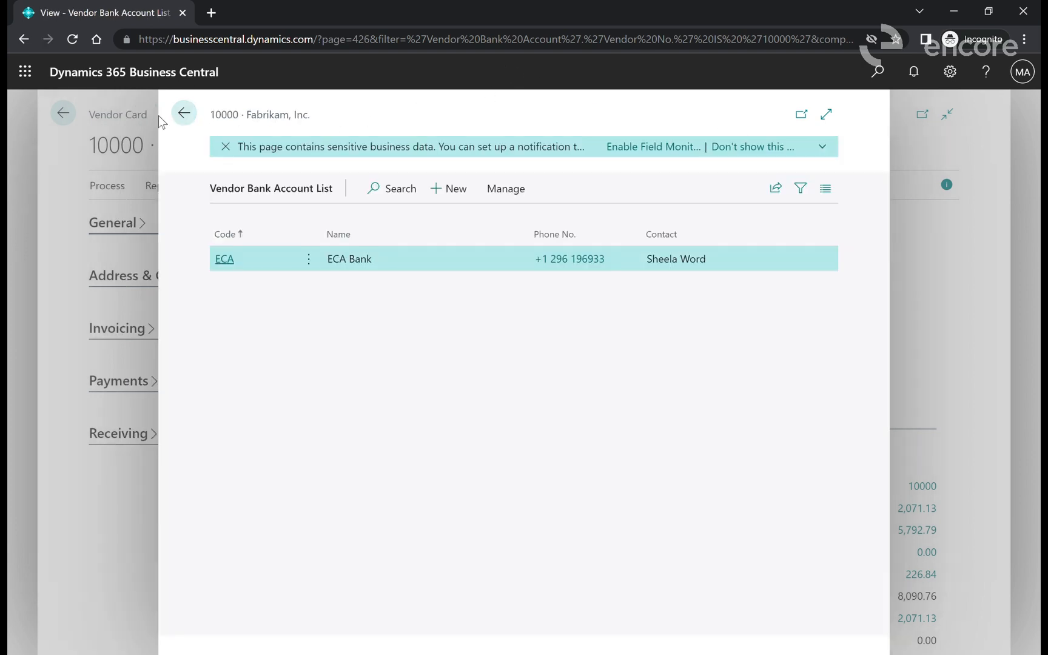
pyautogui.click(185, 113)
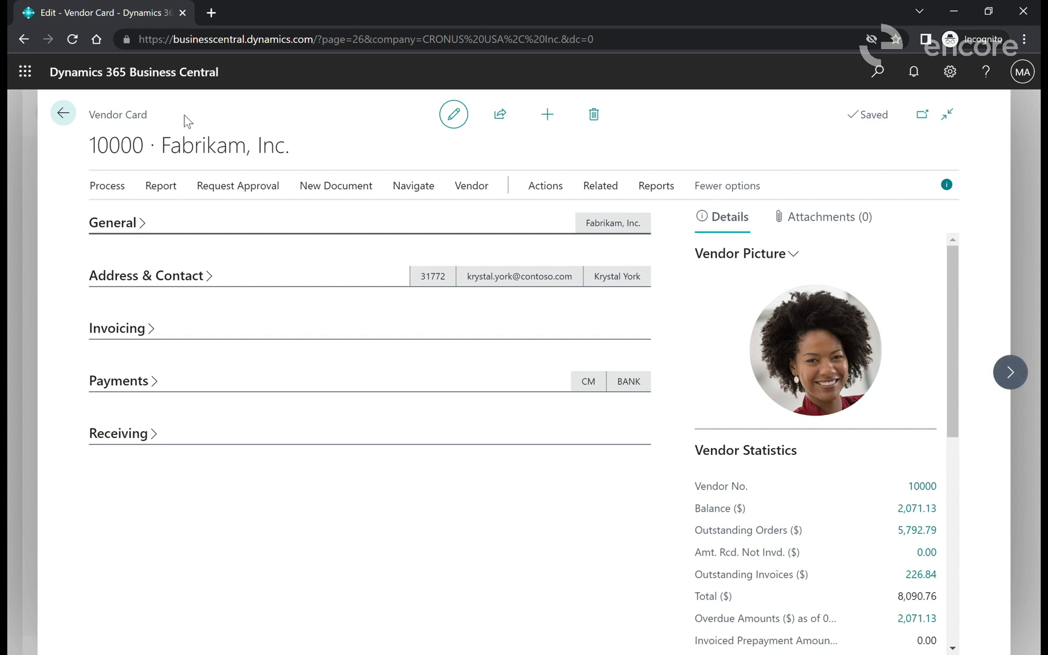